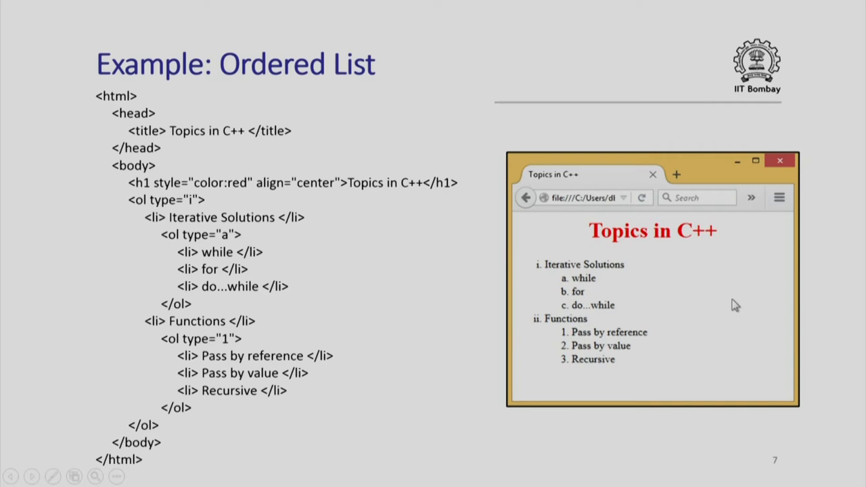
mouse_move(203, 390)
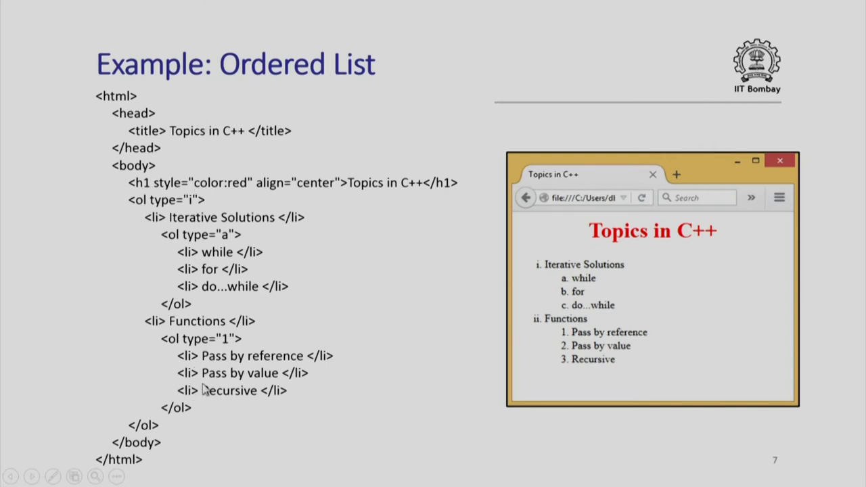
mouse_move(474, 364)
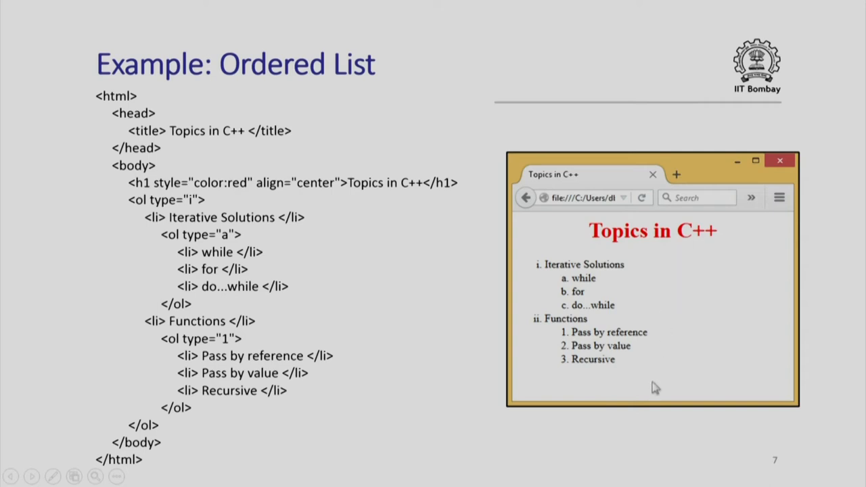
mouse_move(655, 241)
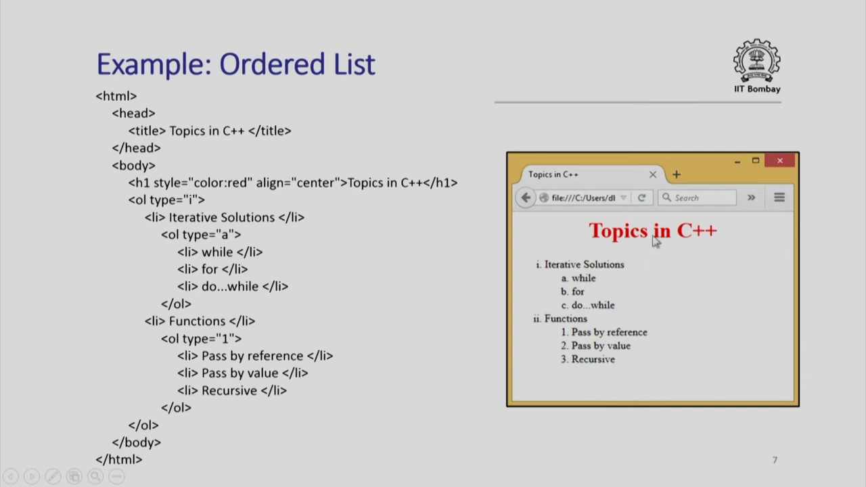
mouse_move(626, 368)
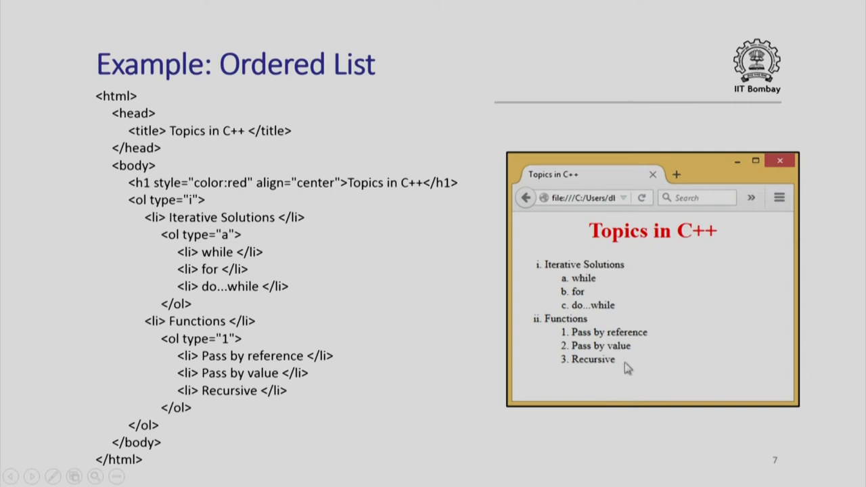
mouse_move(594, 269)
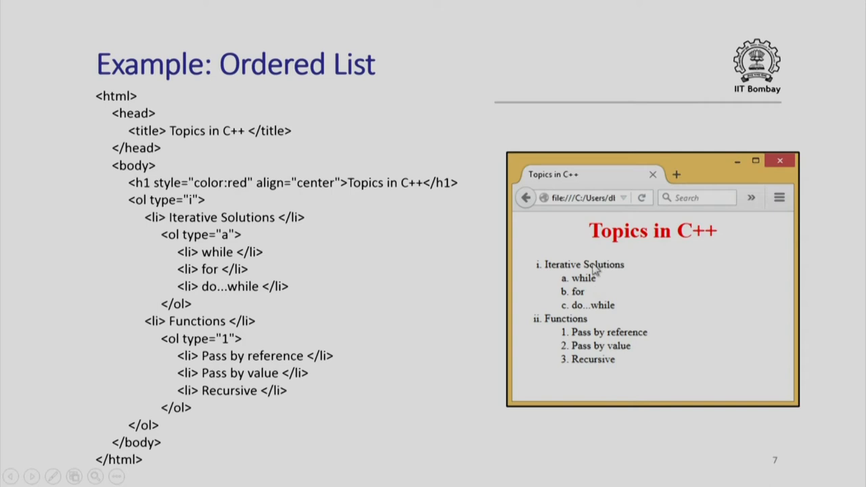
mouse_move(584, 312)
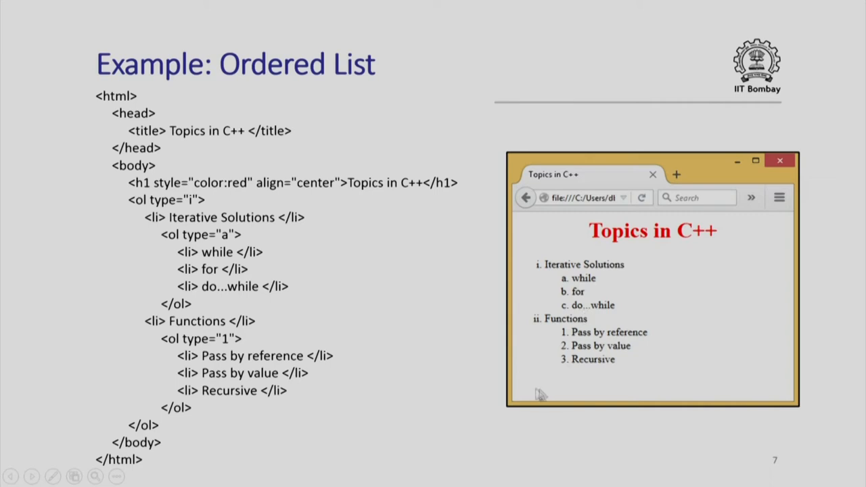
mouse_move(310, 341)
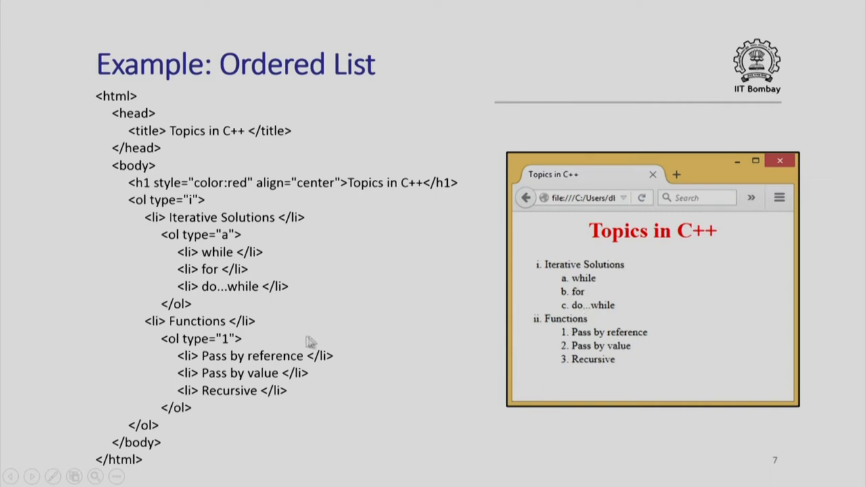
mouse_move(190, 304)
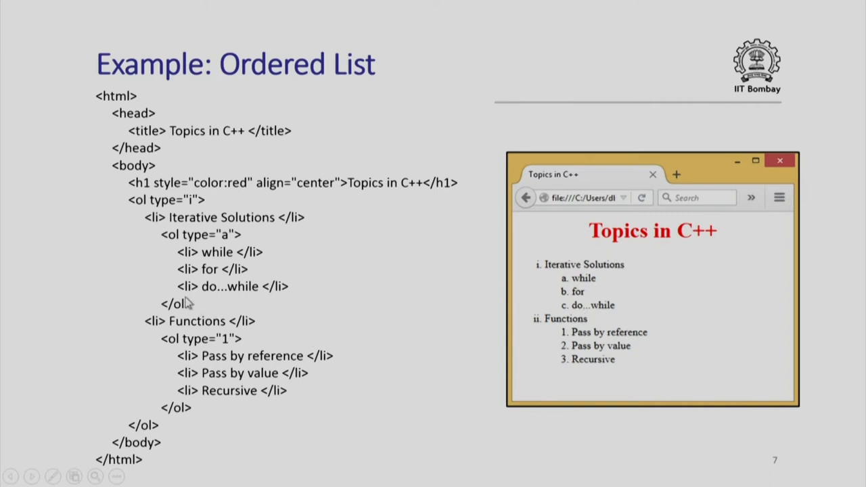
mouse_move(192, 306)
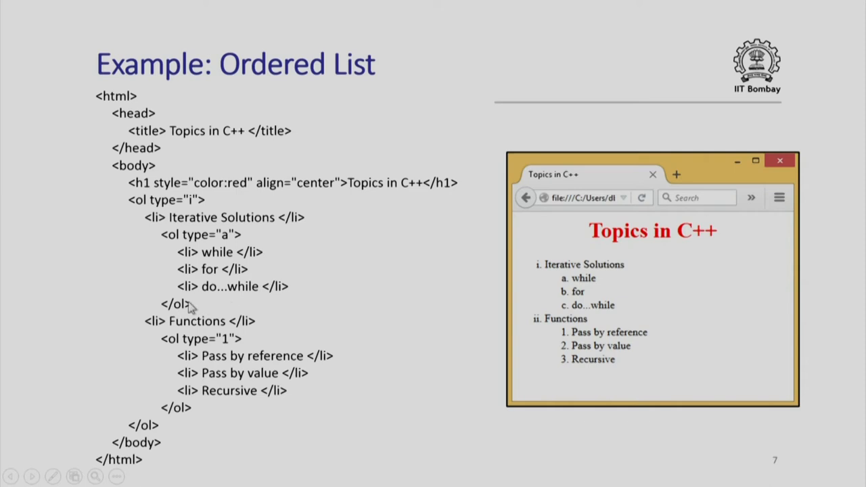
mouse_move(291, 306)
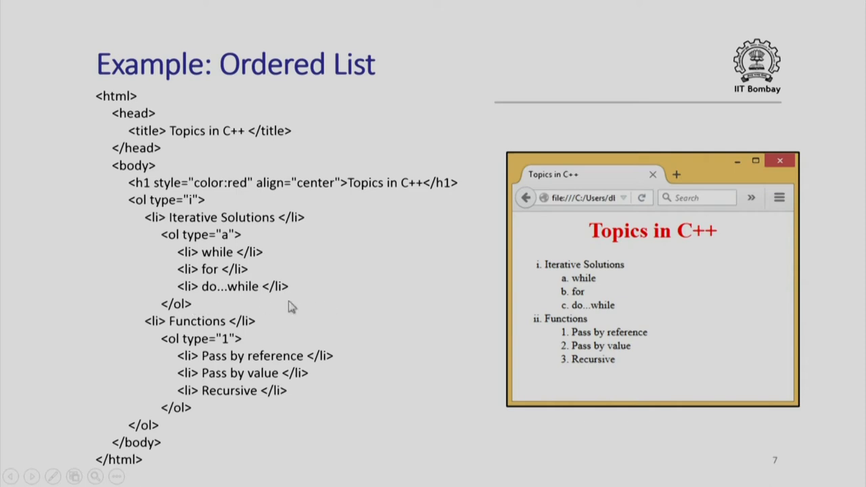
mouse_move(579, 318)
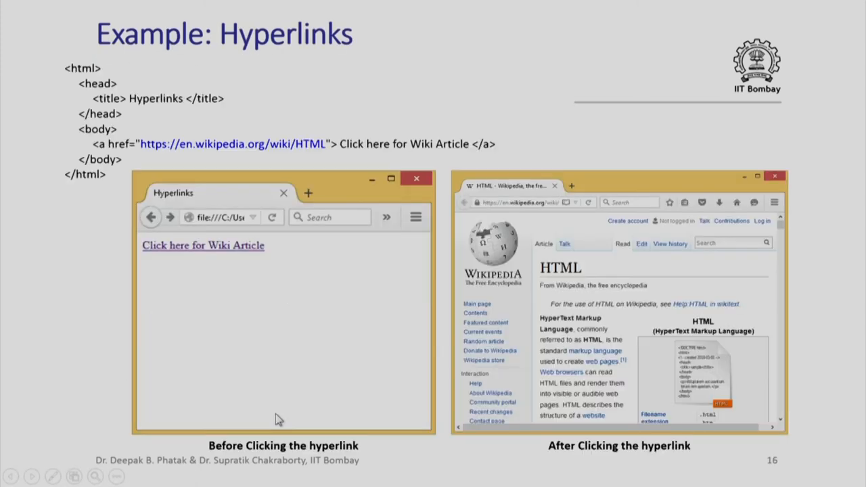
mouse_move(189, 206)
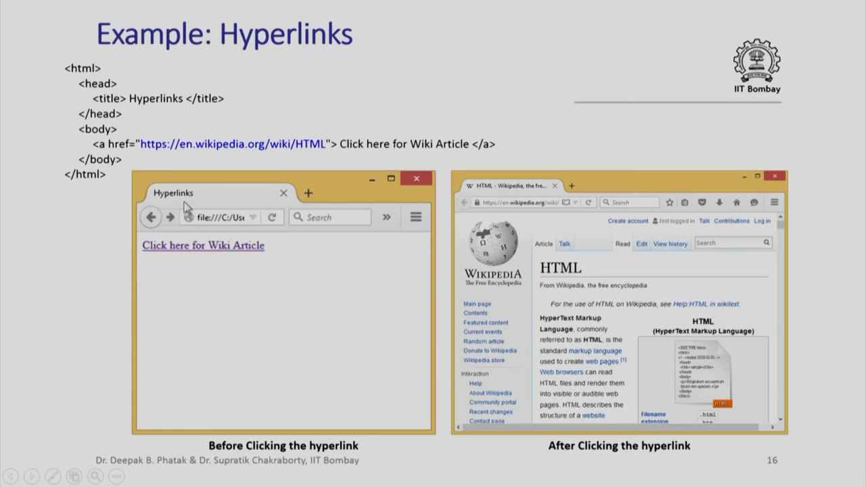
mouse_move(98, 189)
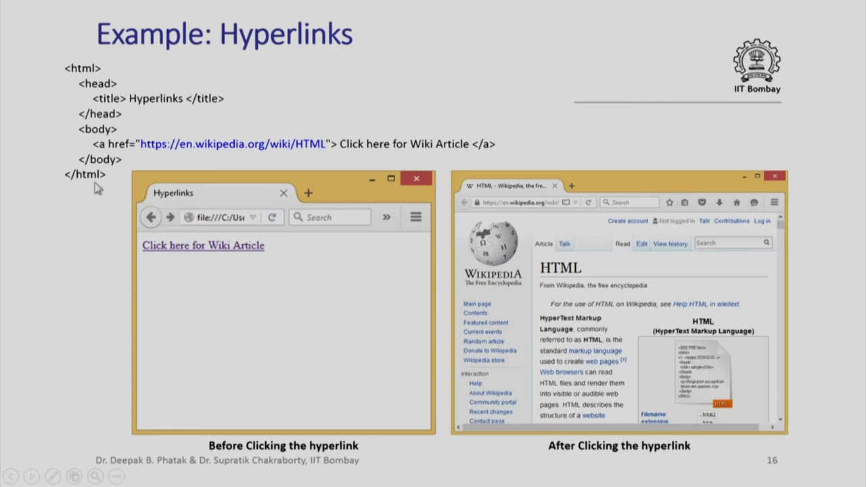
mouse_move(105, 133)
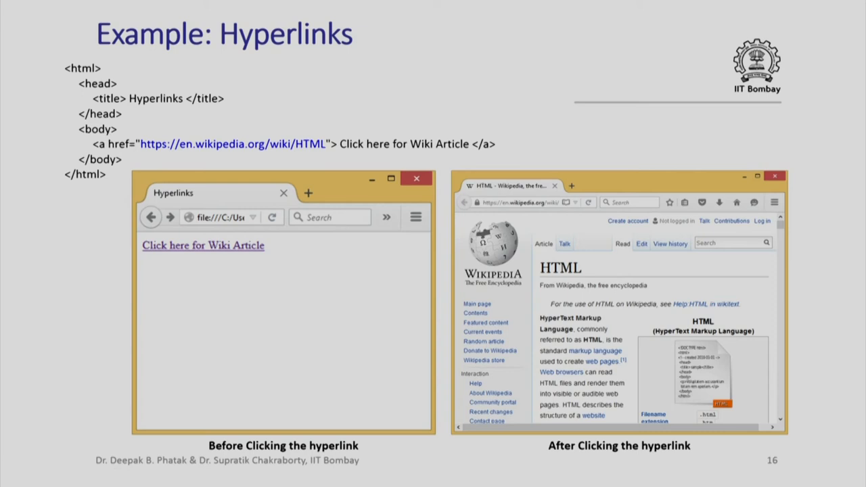
mouse_move(311, 352)
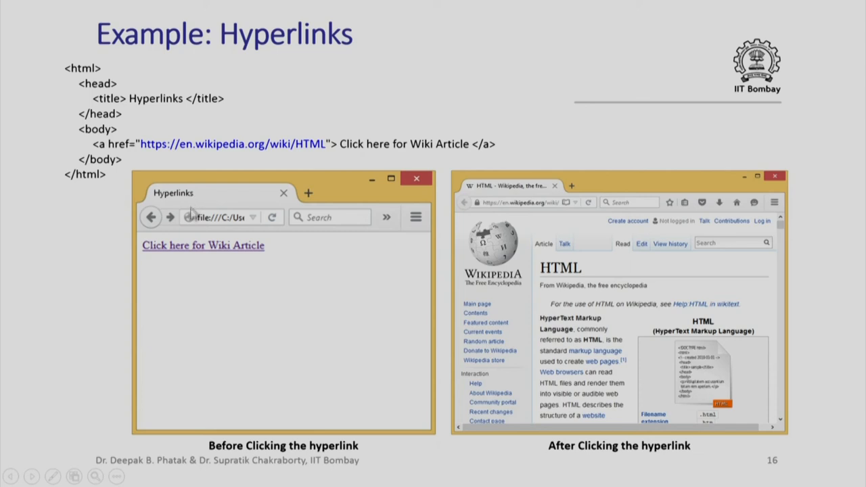
mouse_move(213, 227)
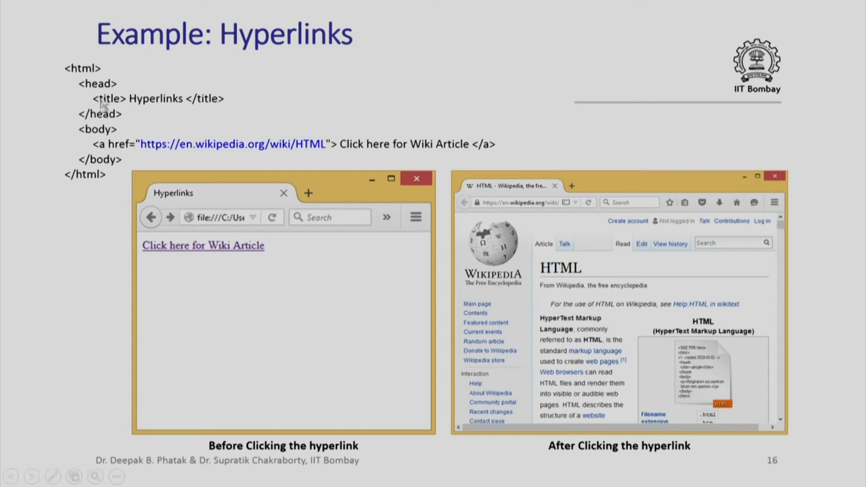
mouse_move(159, 266)
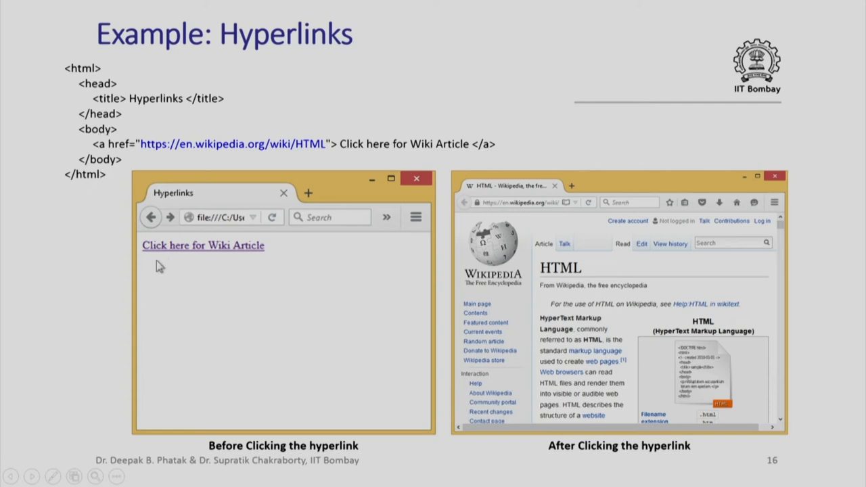
mouse_move(226, 266)
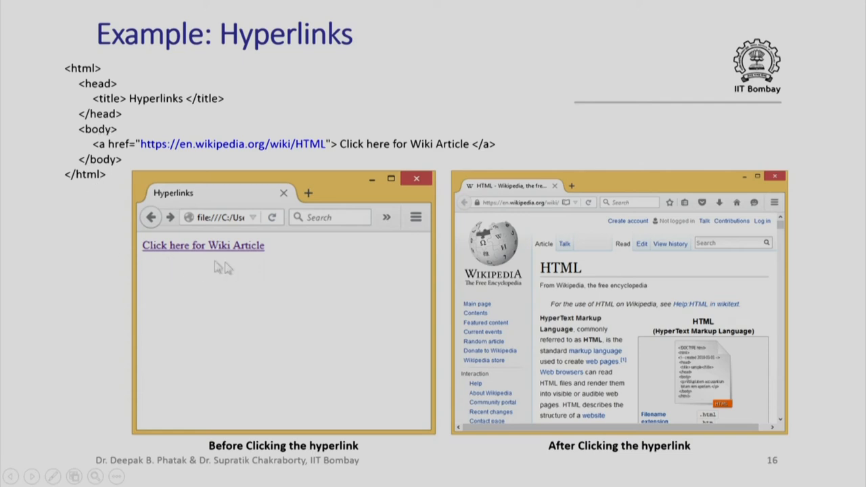
mouse_move(233, 262)
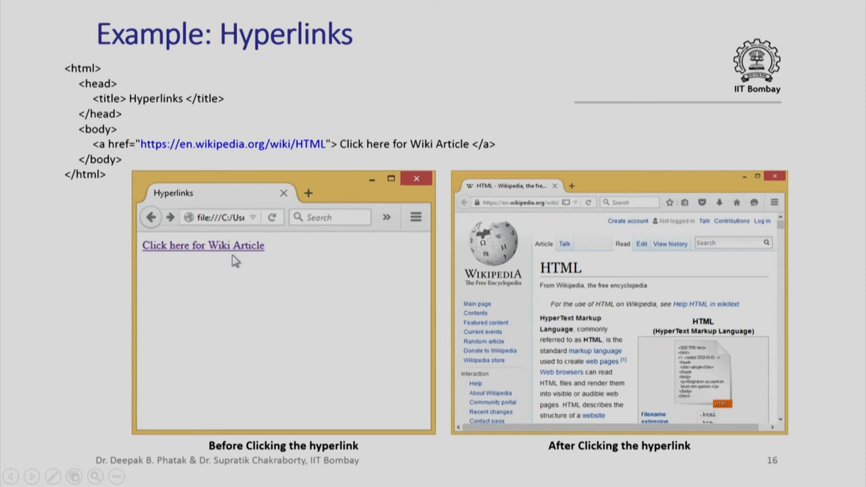
mouse_move(218, 249)
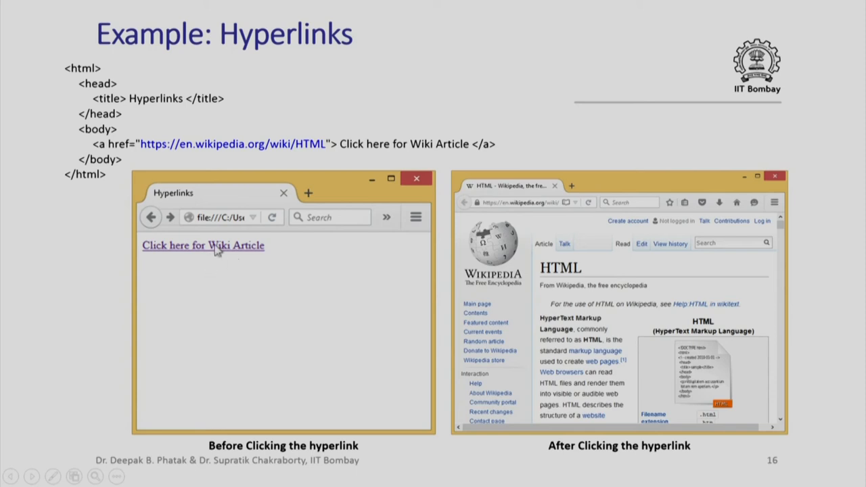
mouse_move(229, 288)
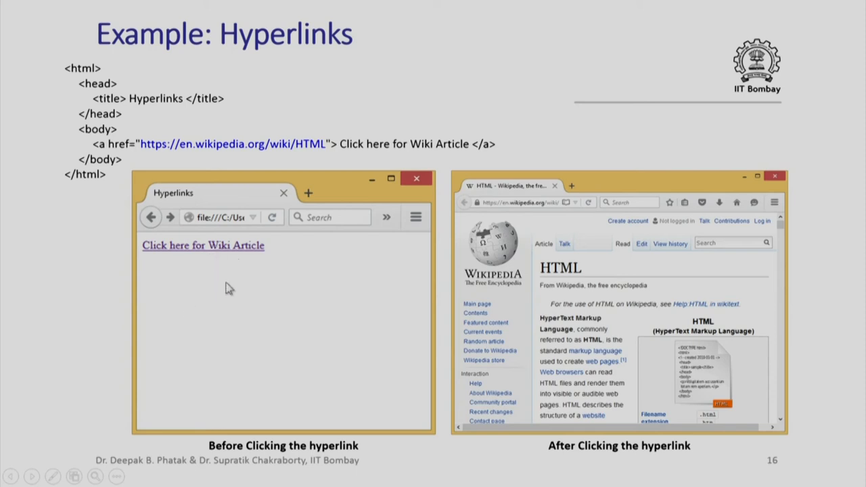
mouse_move(543, 322)
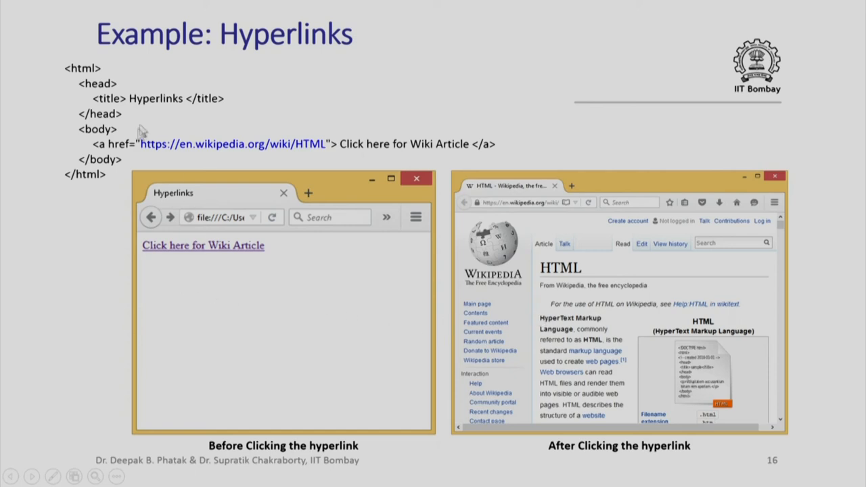
mouse_move(256, 161)
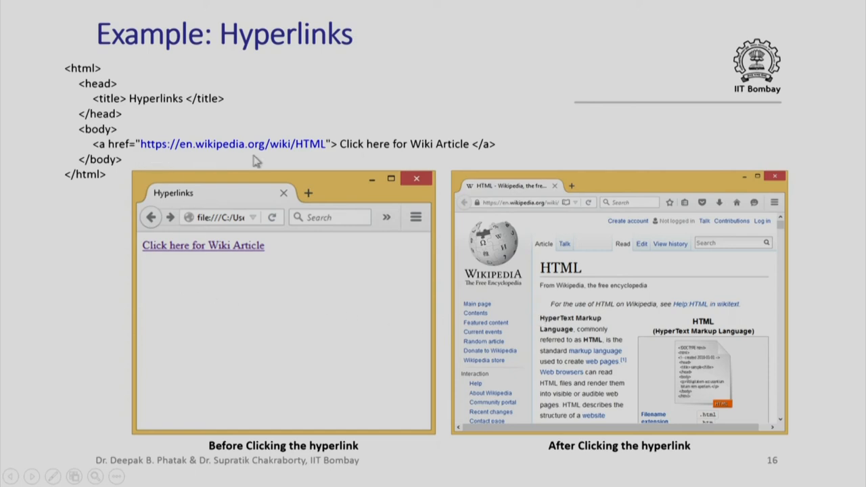
mouse_move(601, 221)
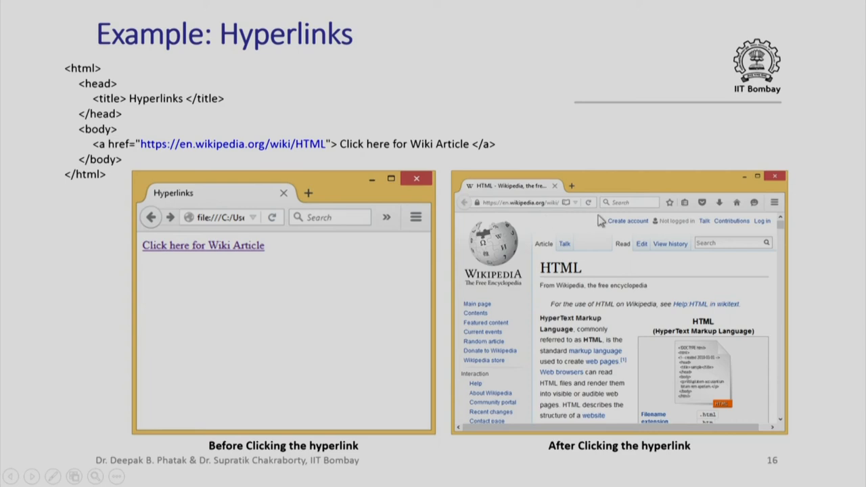
mouse_move(653, 401)
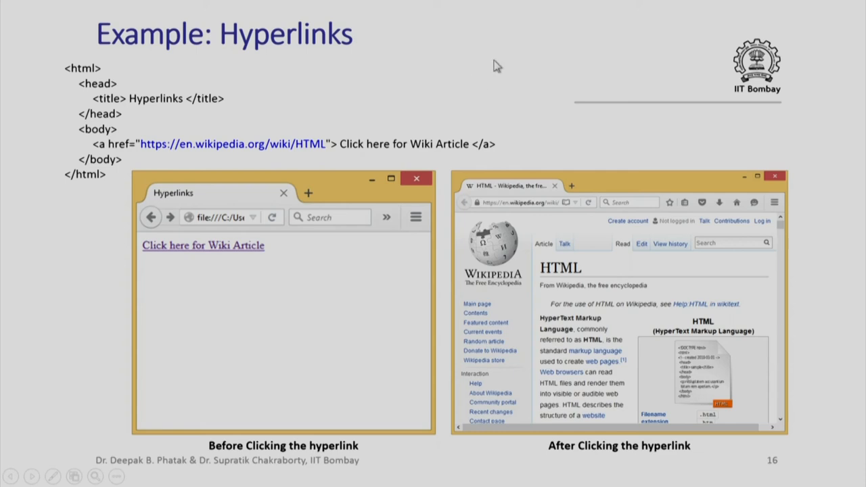
mouse_move(486, 87)
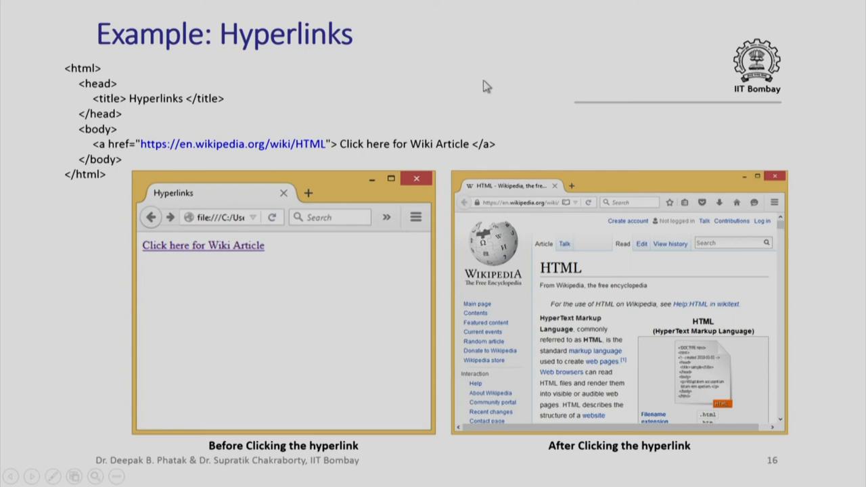
mouse_move(486, 86)
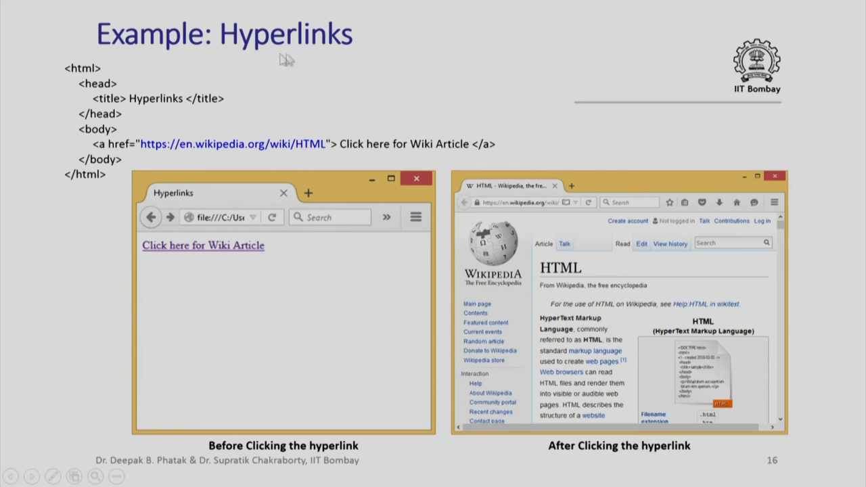
mouse_move(339, 62)
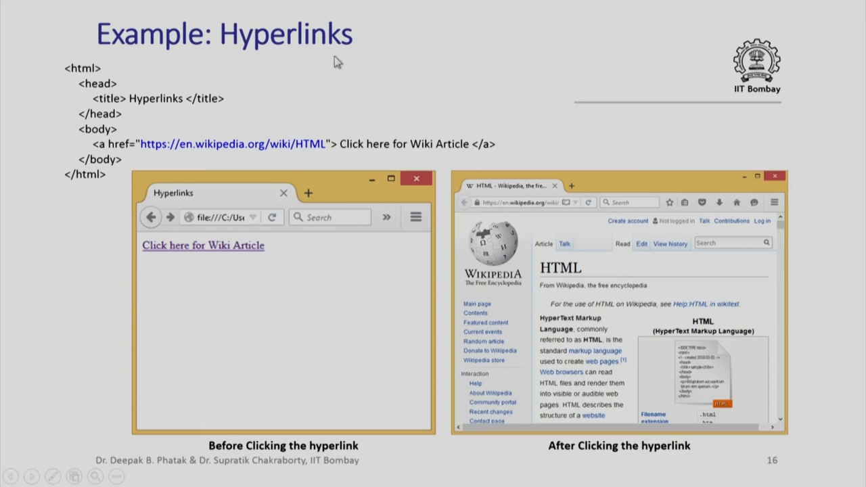
mouse_move(301, 330)
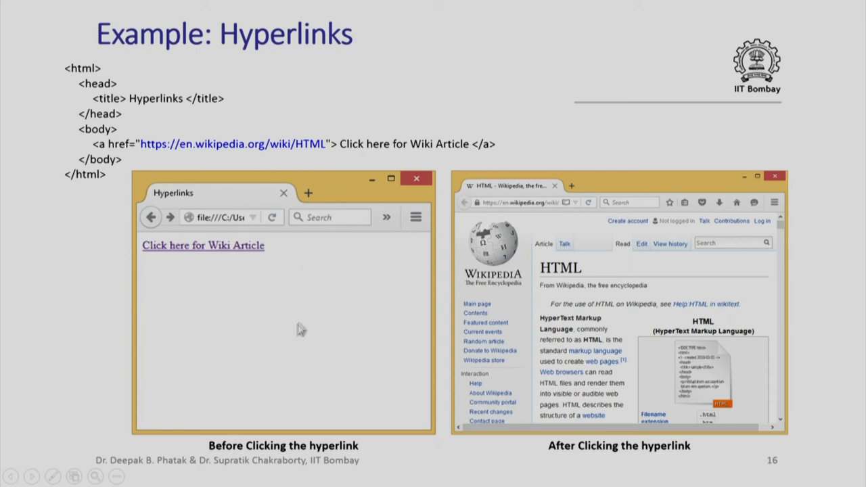
mouse_move(313, 318)
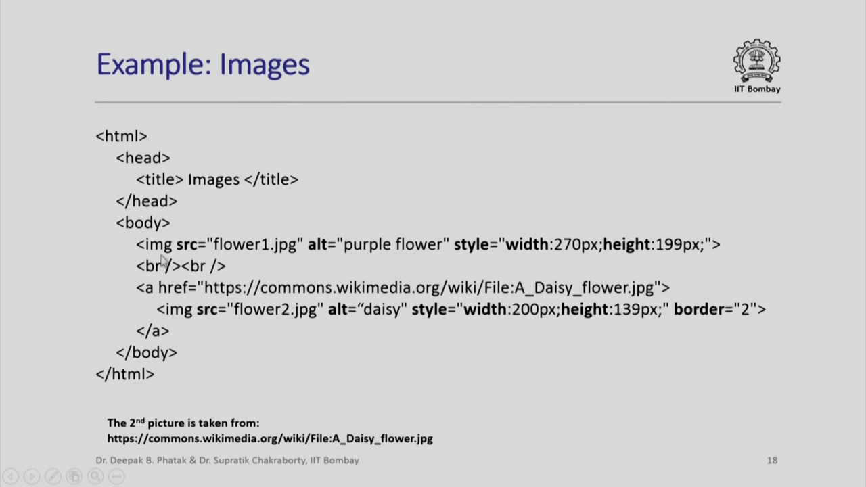
mouse_move(267, 263)
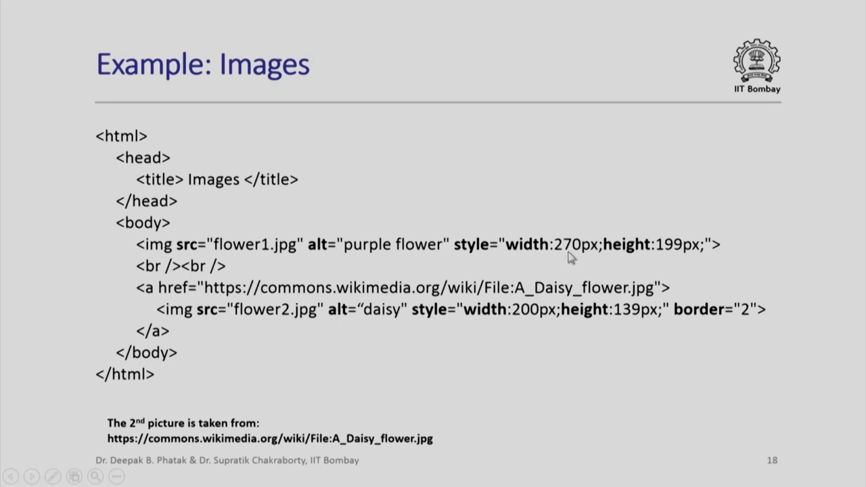
mouse_move(674, 263)
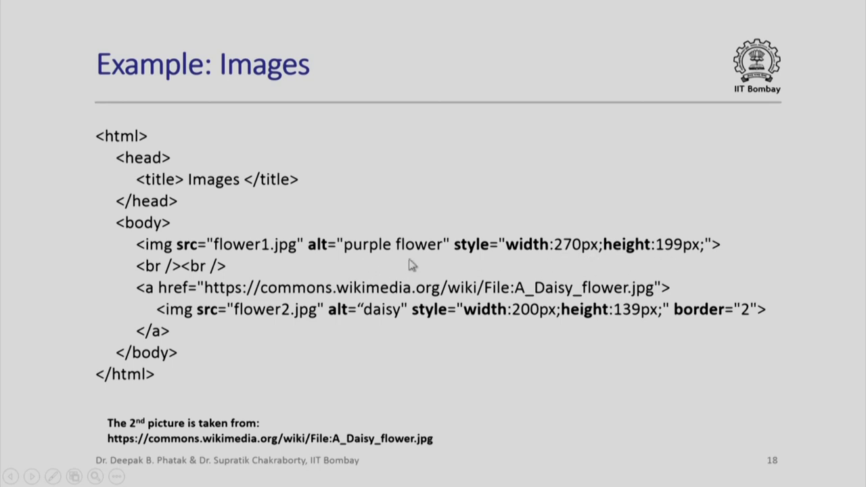
mouse_move(396, 263)
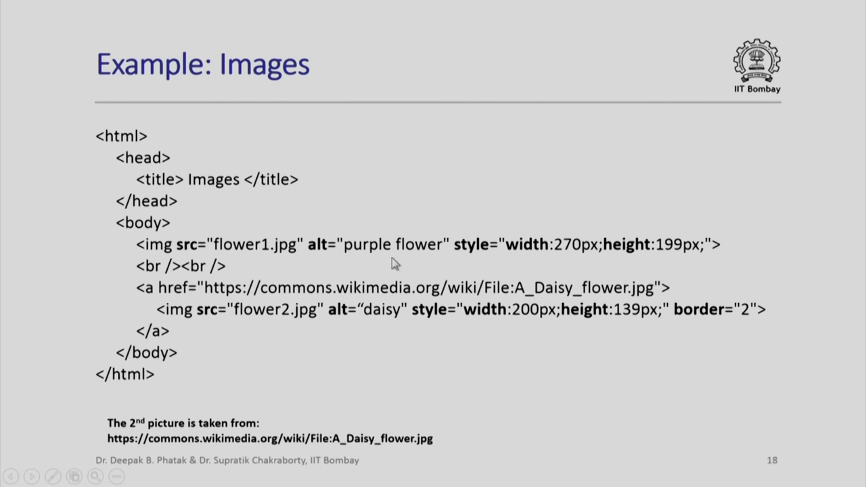
mouse_move(251, 267)
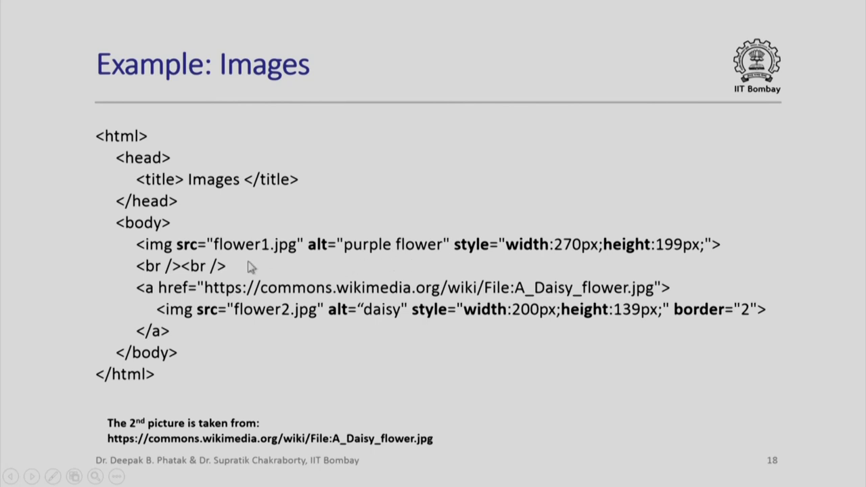
mouse_move(242, 263)
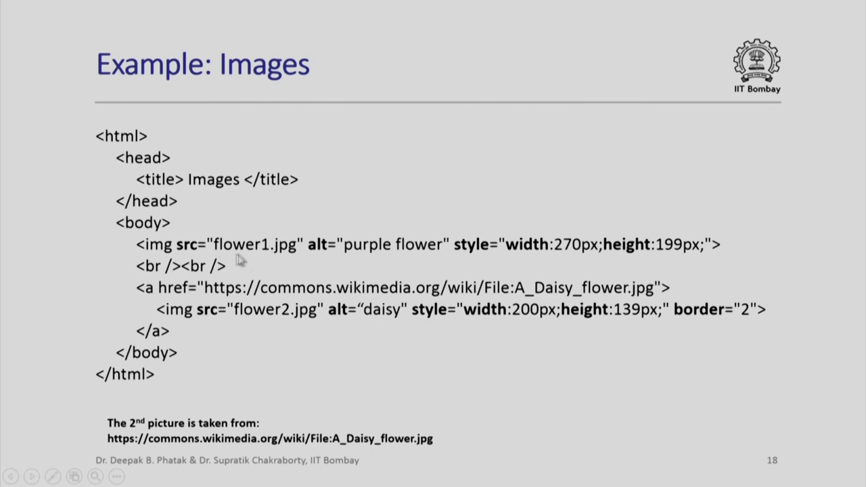
mouse_move(285, 259)
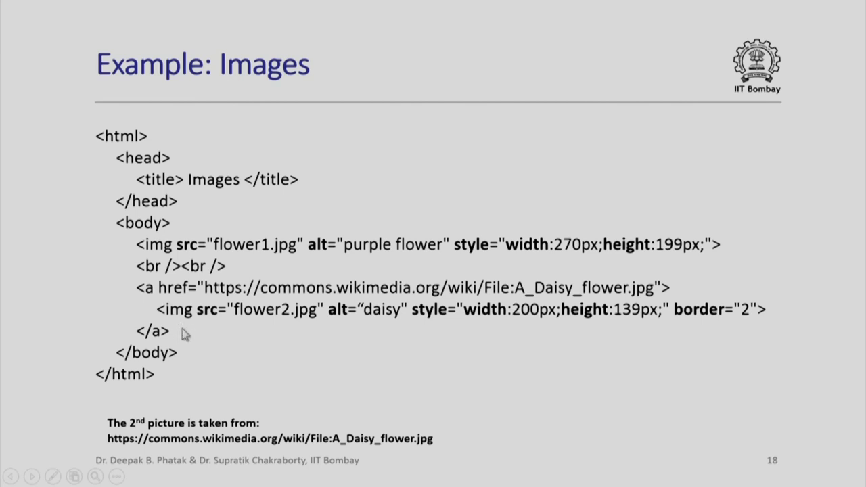
mouse_move(281, 326)
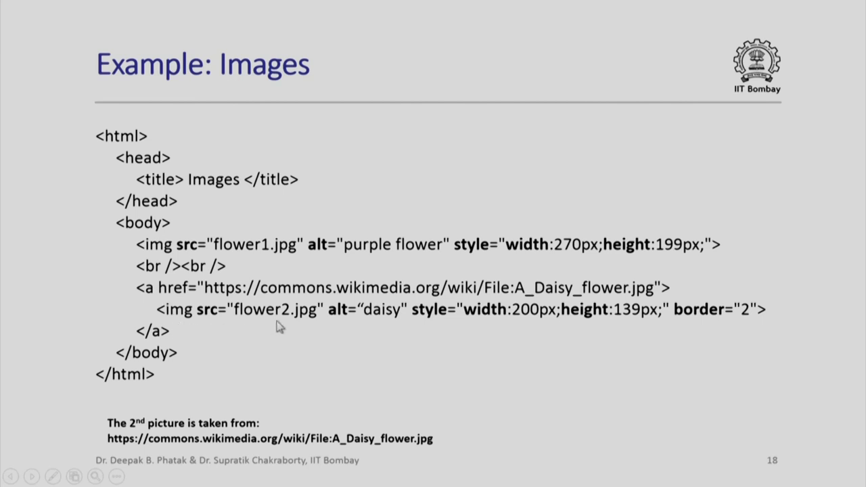
mouse_move(409, 331)
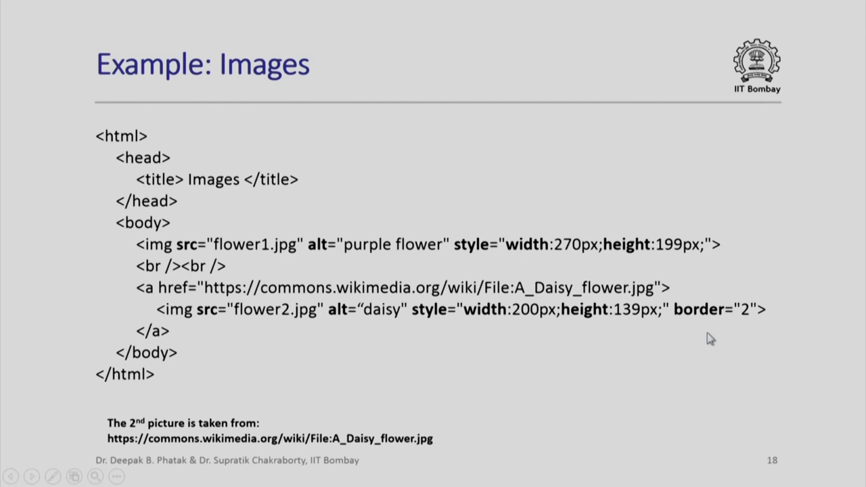
mouse_move(288, 321)
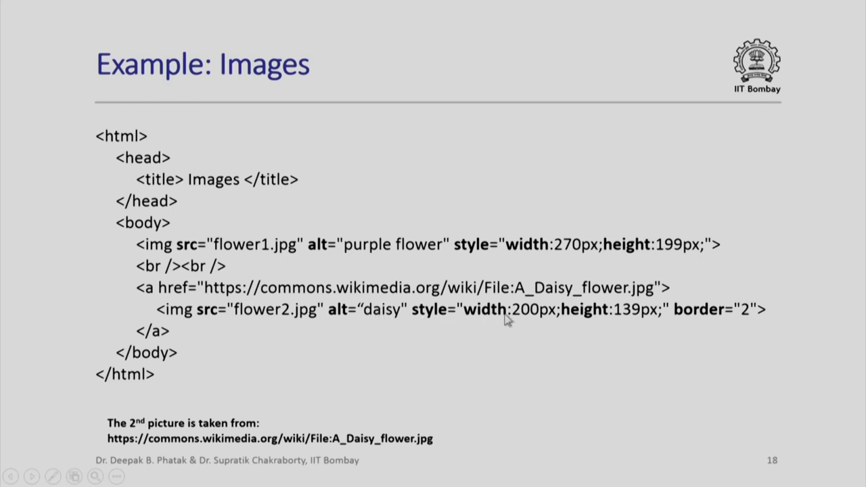
mouse_move(277, 316)
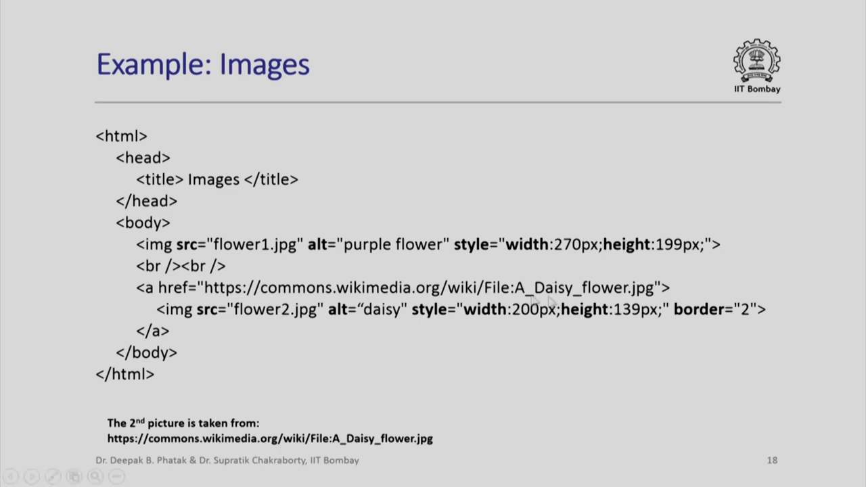
mouse_move(213, 344)
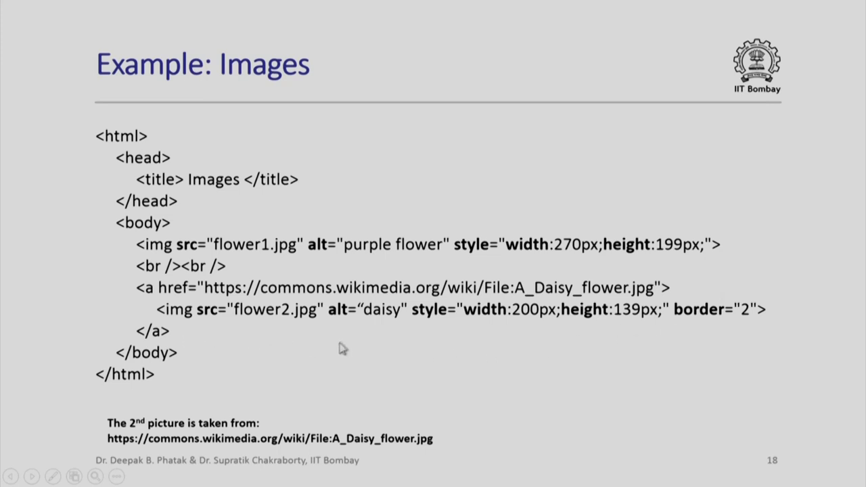
mouse_move(321, 298)
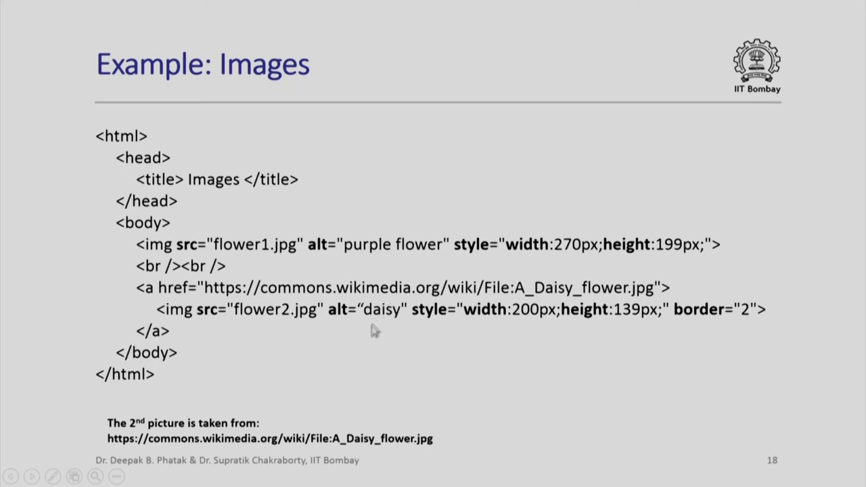
mouse_move(166, 325)
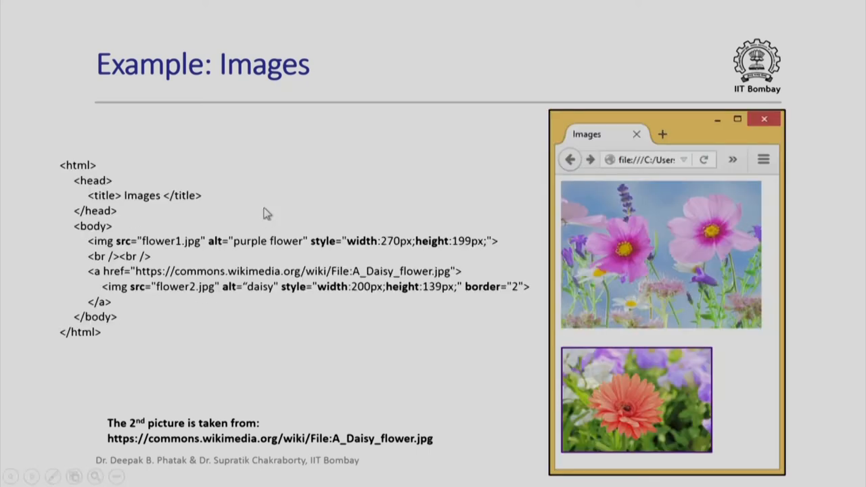
mouse_move(171, 155)
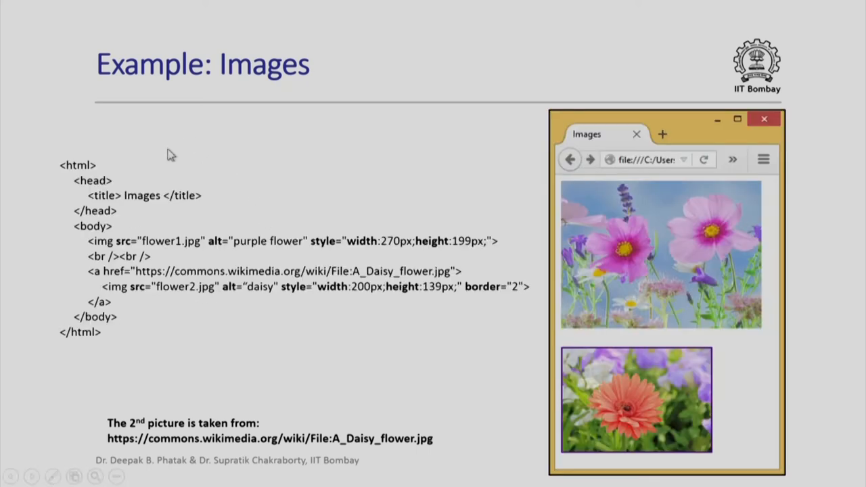
mouse_move(178, 340)
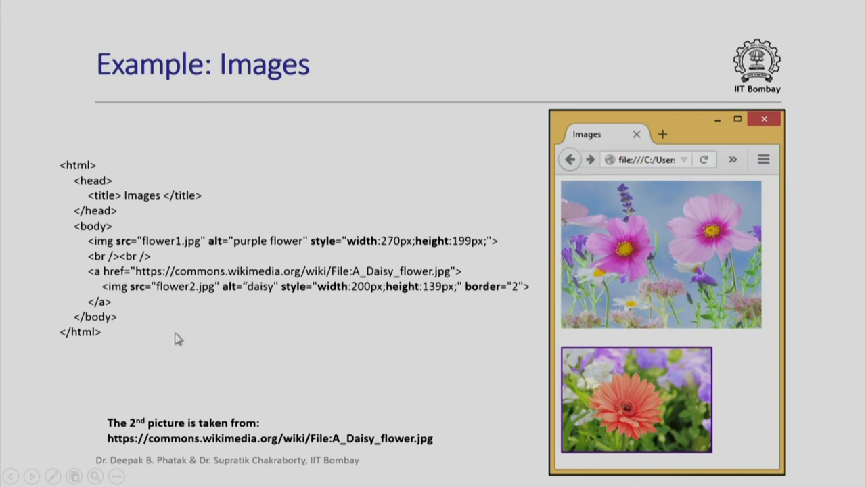
mouse_move(389, 311)
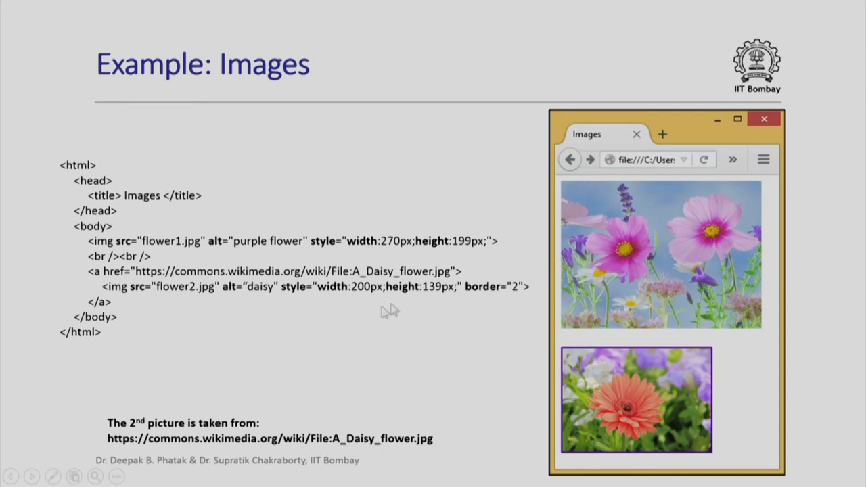
mouse_move(612, 402)
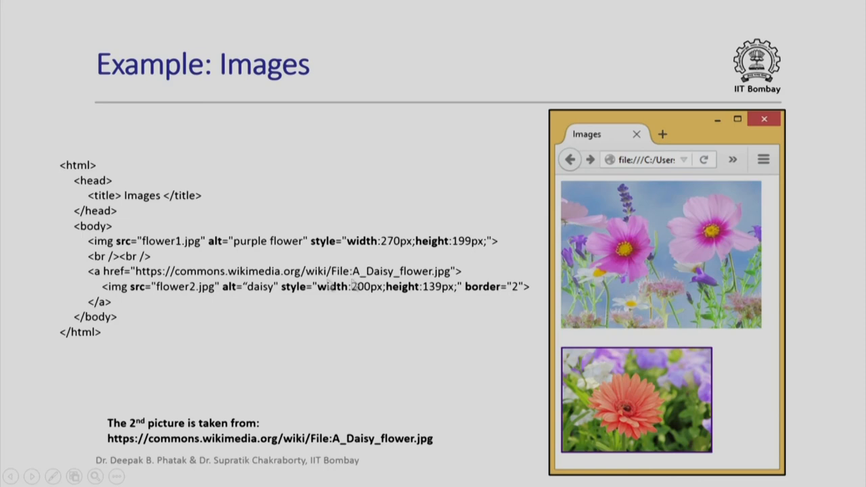
mouse_move(525, 357)
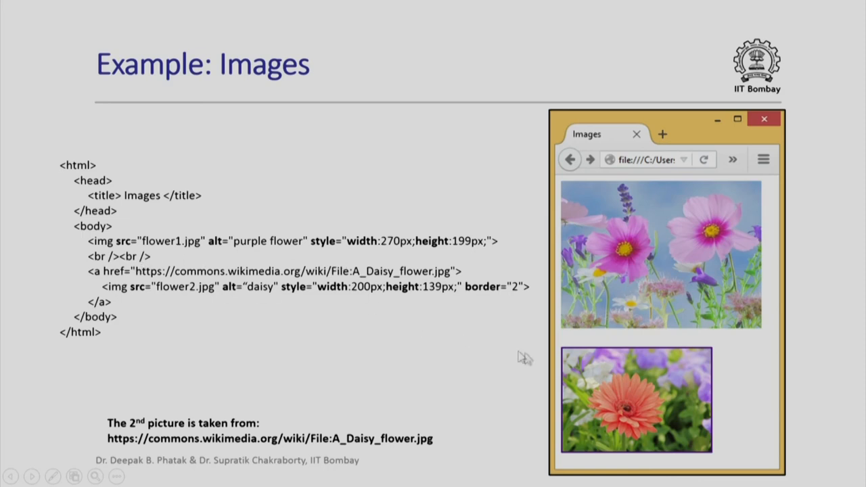
mouse_move(630, 396)
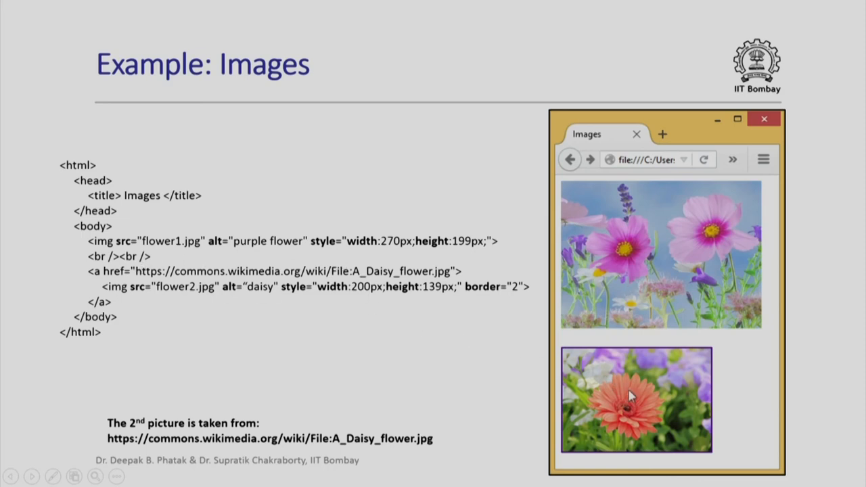
mouse_move(52, 275)
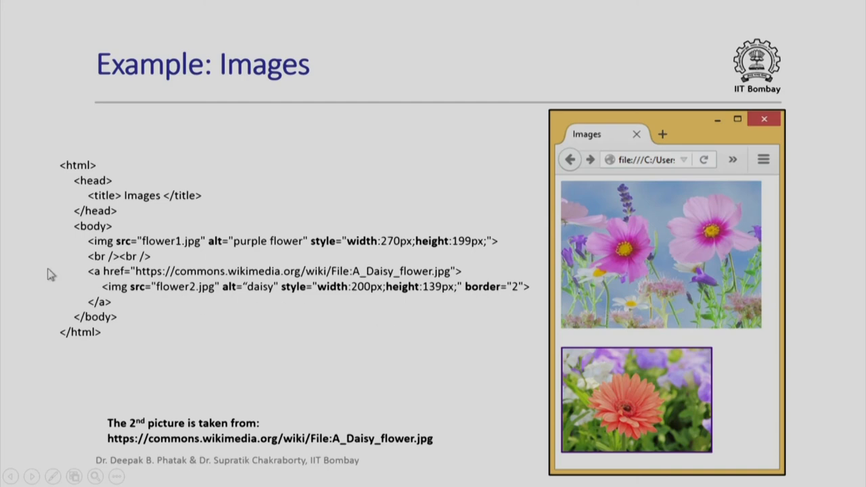
mouse_move(218, 317)
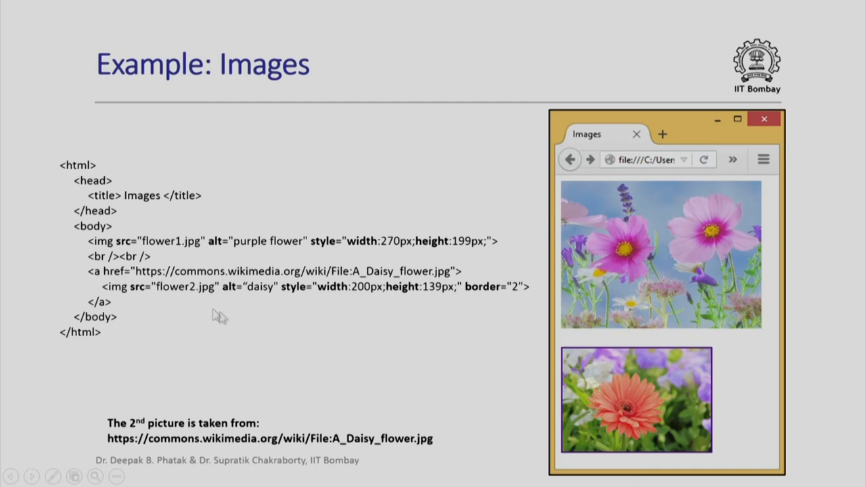
mouse_move(595, 399)
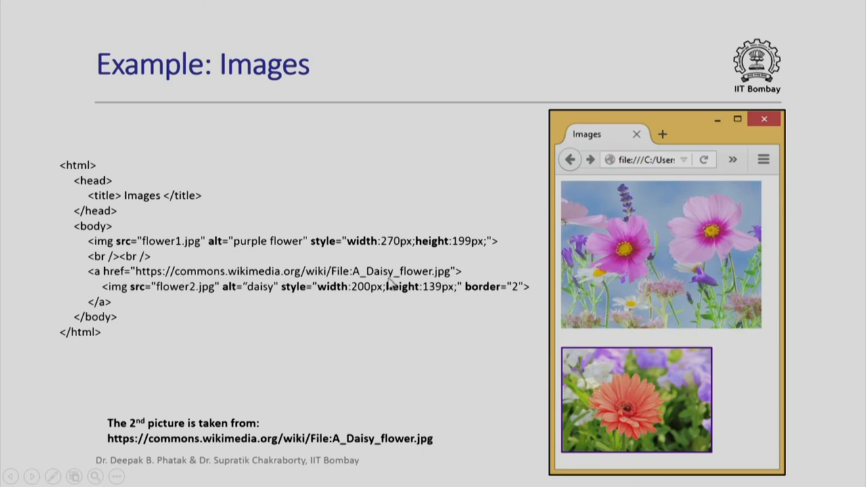
mouse_move(379, 395)
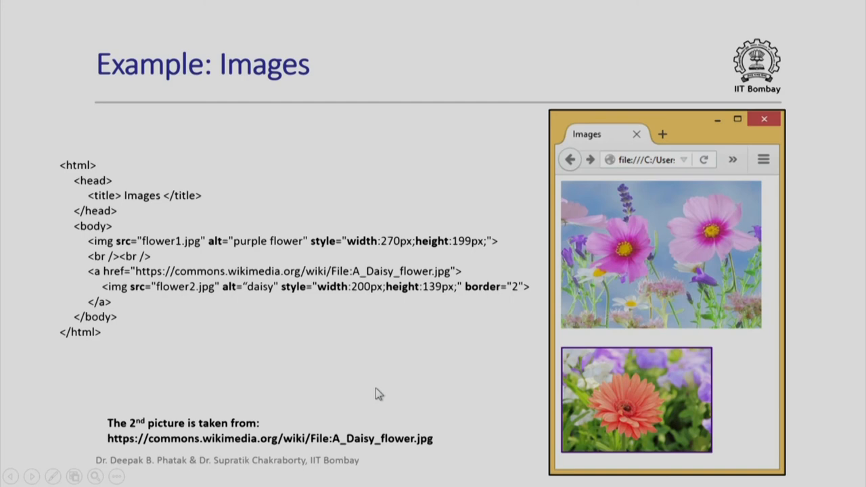
mouse_move(358, 372)
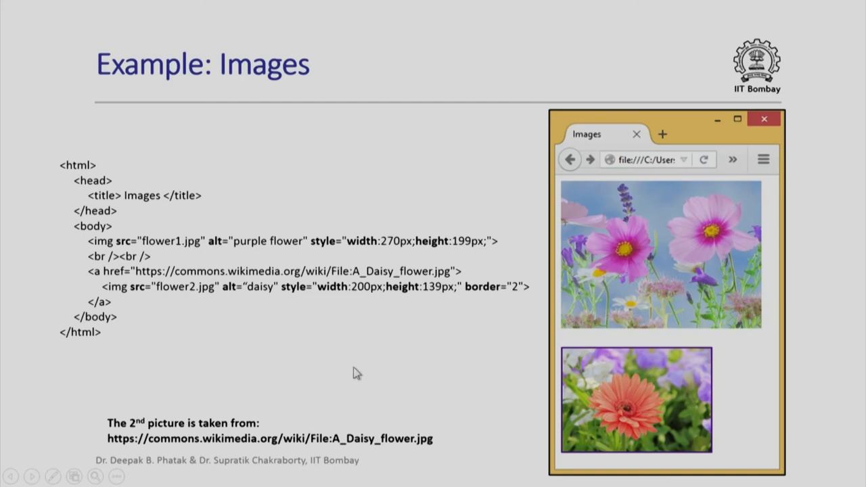